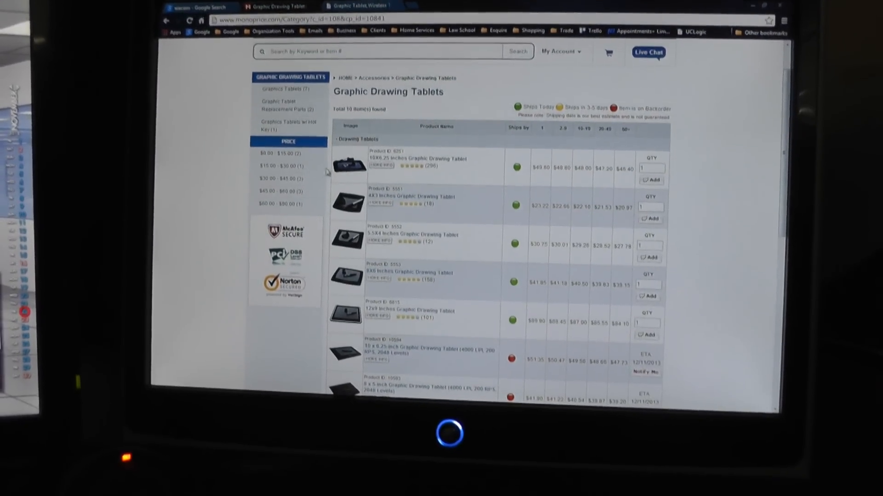
# Step: Scroll down the Monoprice tablets listing toward the UC-Logic driver link
pyautogui.scroll(-3)
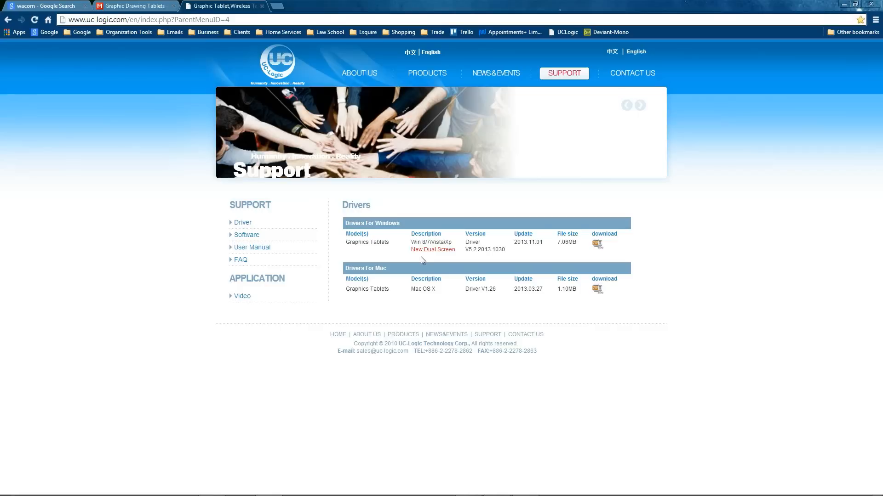
pyautogui.moveTo(420, 256)
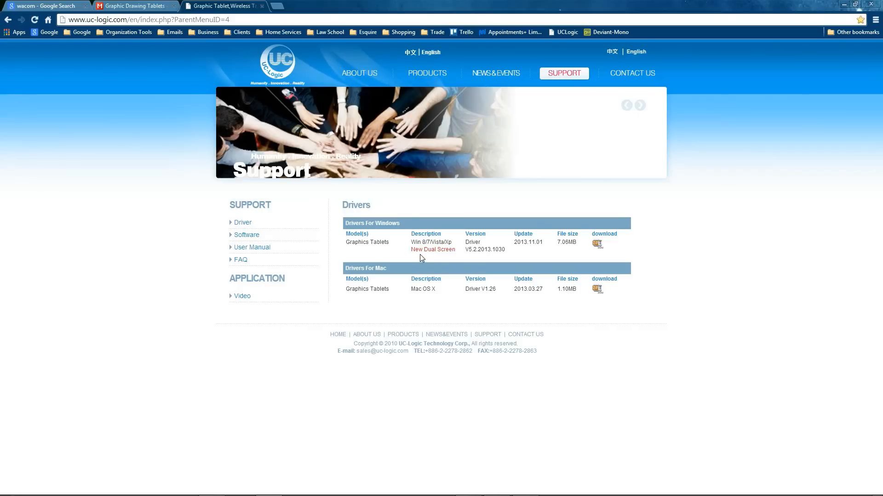
pyautogui.moveTo(492, 257)
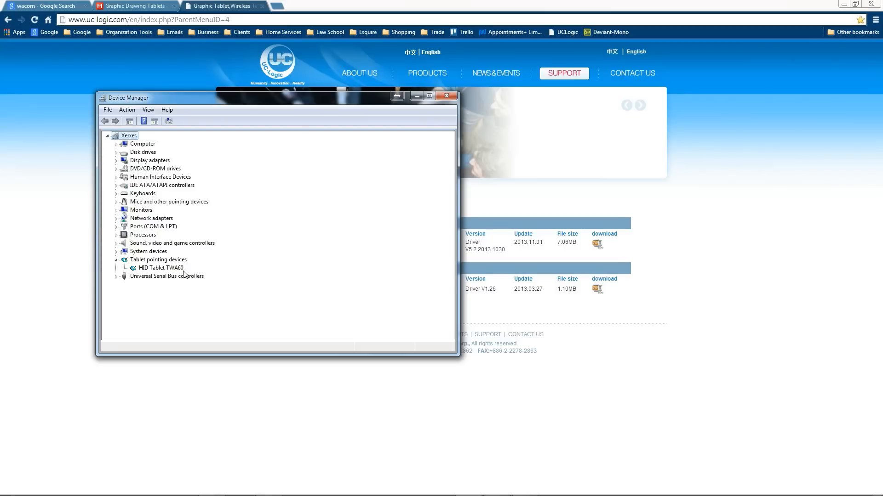
pyautogui.moveTo(190, 276)
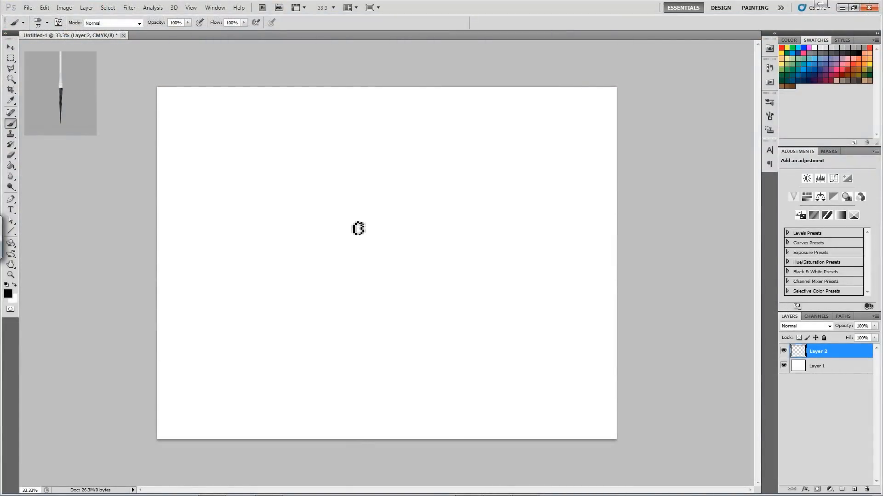
pyautogui.moveTo(259, 195)
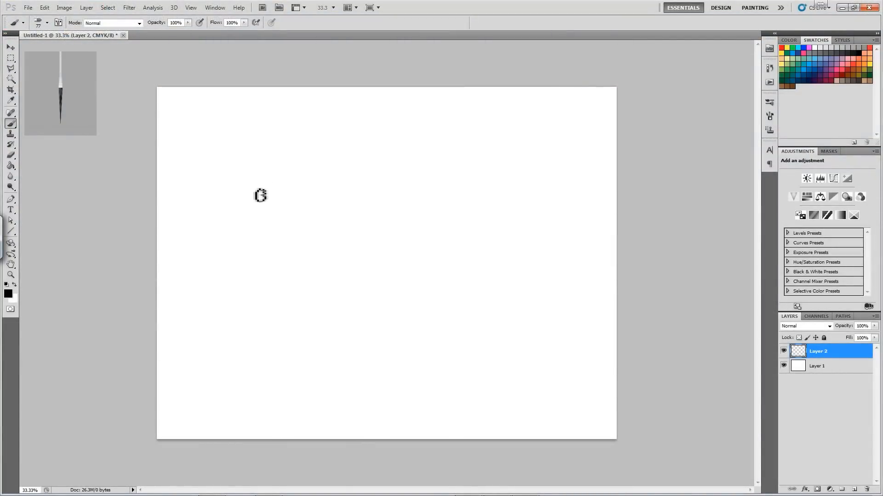
# Step: Paint four wavy black strokes left of canvas centre, varying thickness with pen pressure
pyautogui.moveTo(260, 195); pyautogui.dragTo(315, 247)
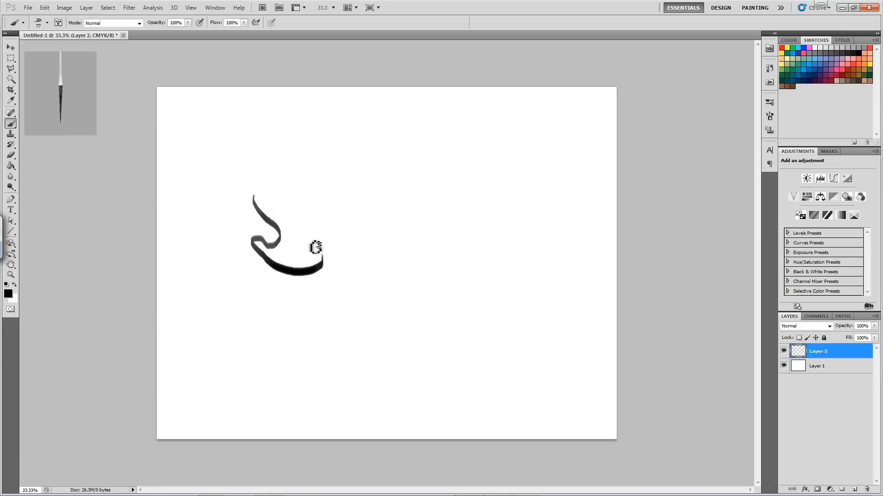
pyautogui.moveTo(315, 247); pyautogui.dragTo(291, 298)
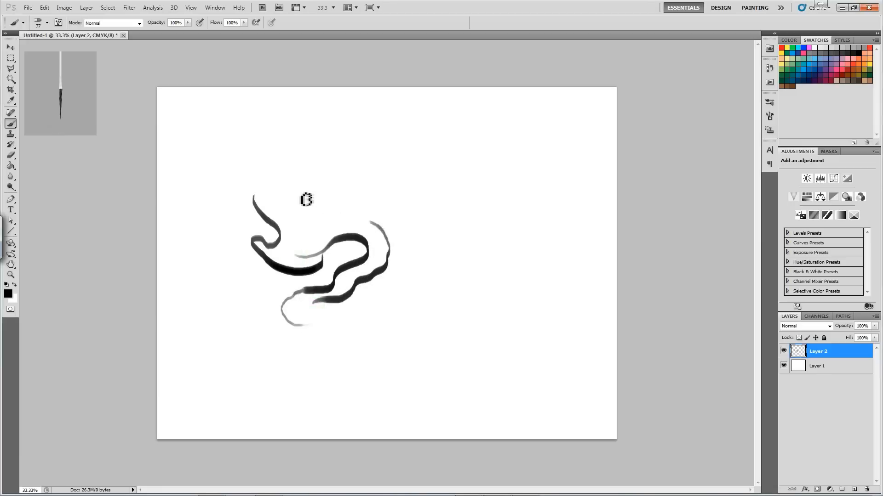
pyautogui.moveTo(307, 199); pyautogui.dragTo(343, 220)
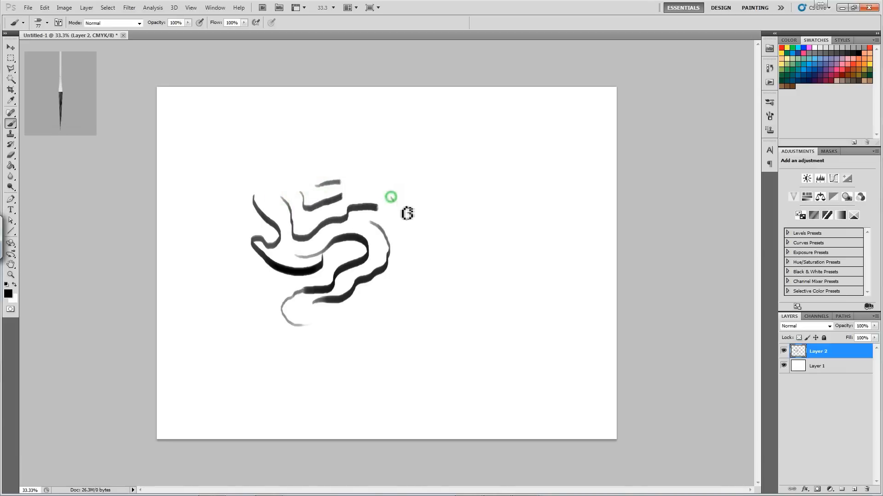
pyautogui.moveTo(390, 197); pyautogui.dragTo(363, 330)
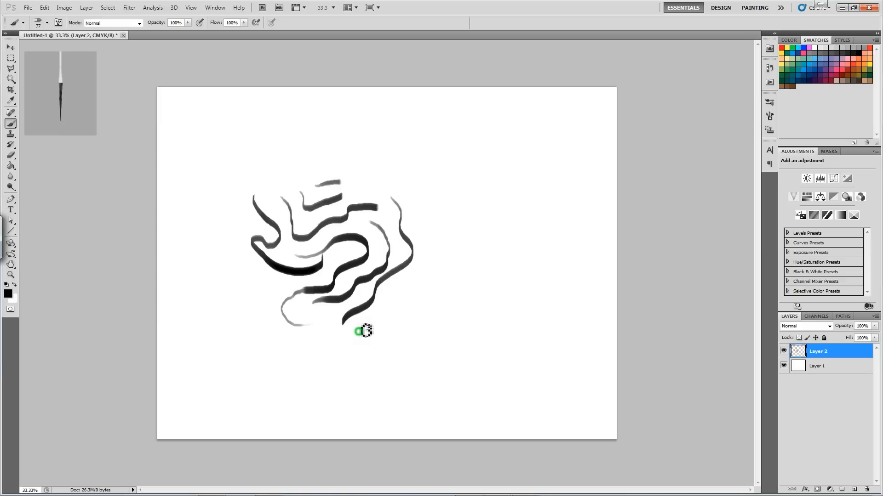